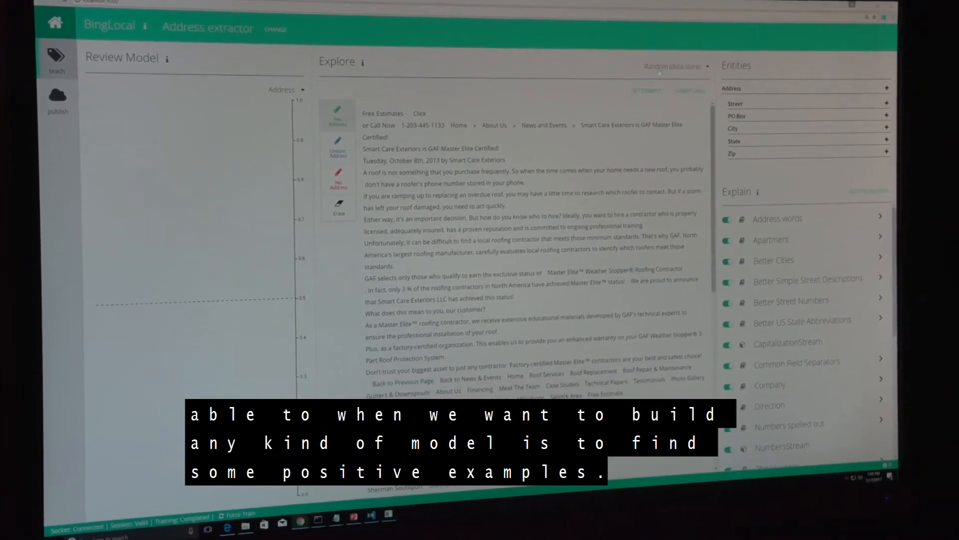
Browse a random data store sample in Explore, surfacing a roofing contractor's page for Address
click(672, 65)
text(pine street)
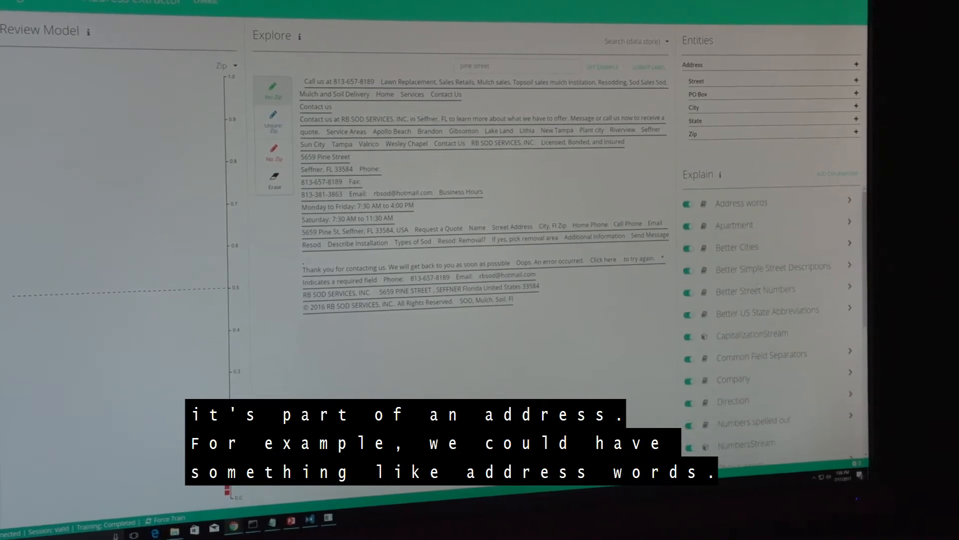
Search the data store for 'pine street' while reviewing the Zip concept
click(740, 203)
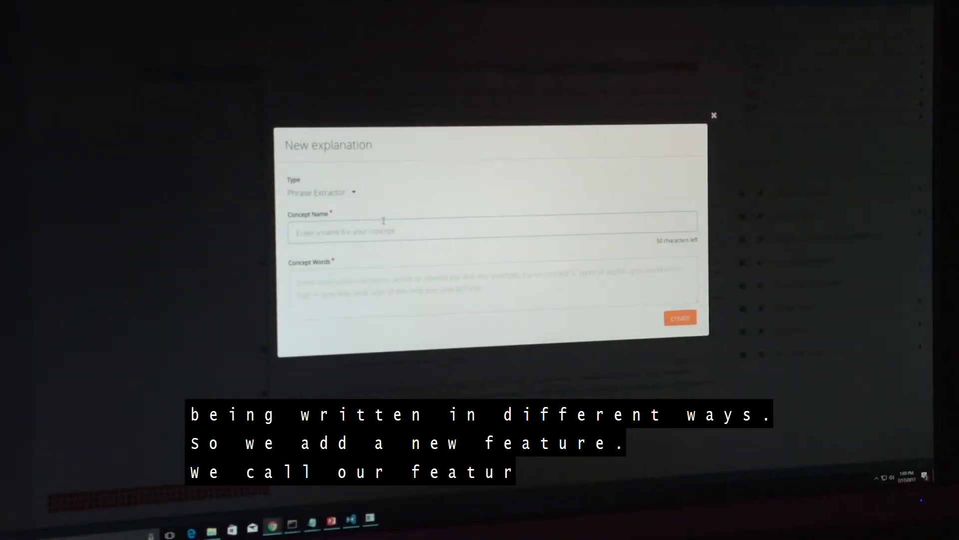
Name the new Phrase Extractor explanation's concept 'po box'
text(po box)
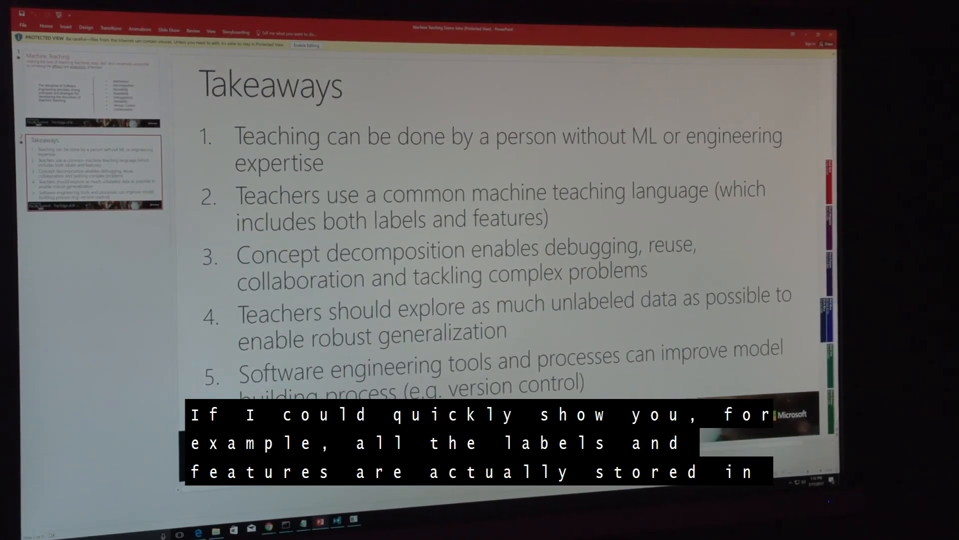
Show the Git diff of the address extractor's text-format project file in Visual Studio Code
click(336, 525)
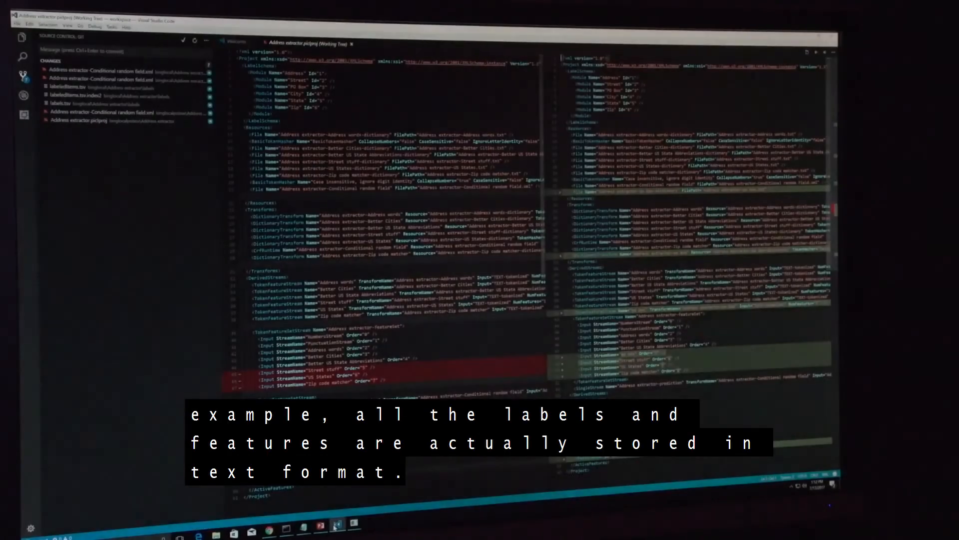